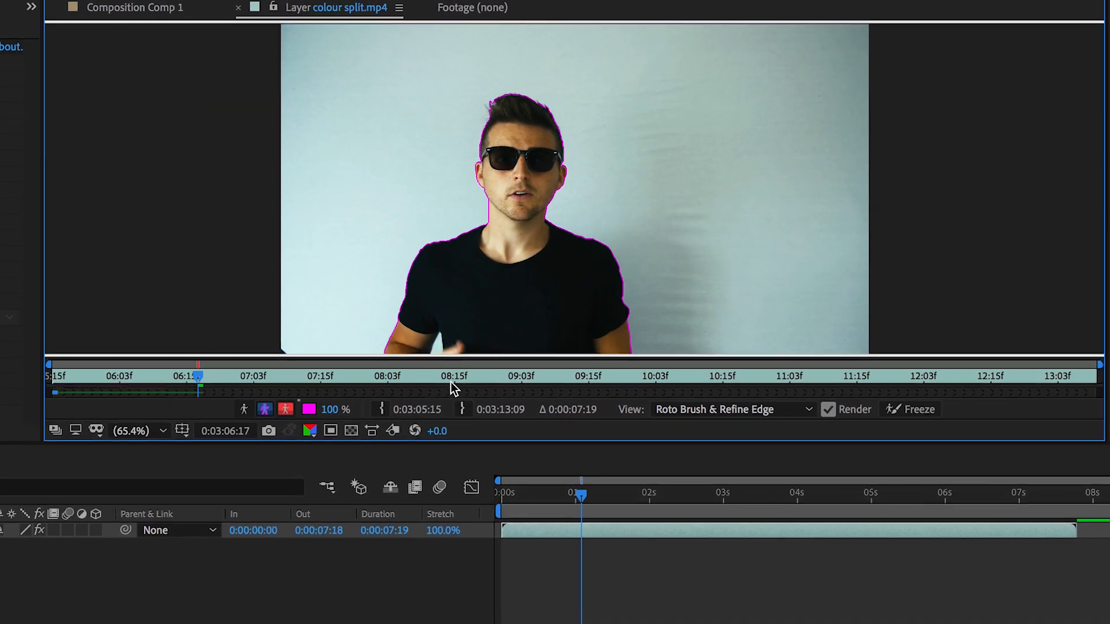
Step: Return to the Comp 1 view and preview the talking-person footage
{"action": "left_click", "coordinate": [134, 8]}
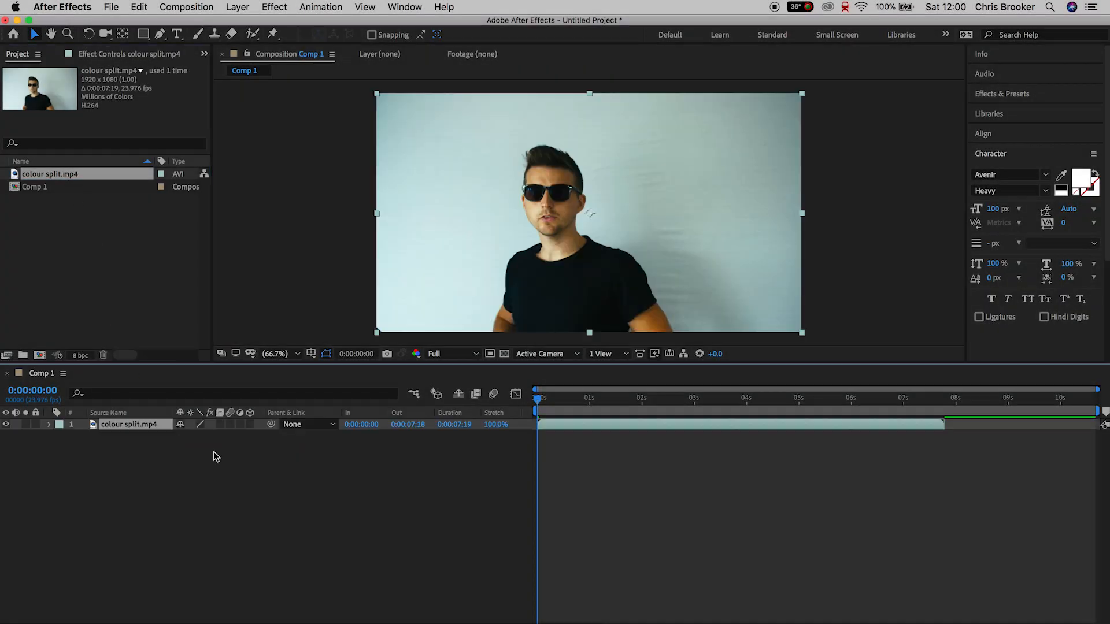
{"action": "mouse_move", "coordinate": [539, 444]}
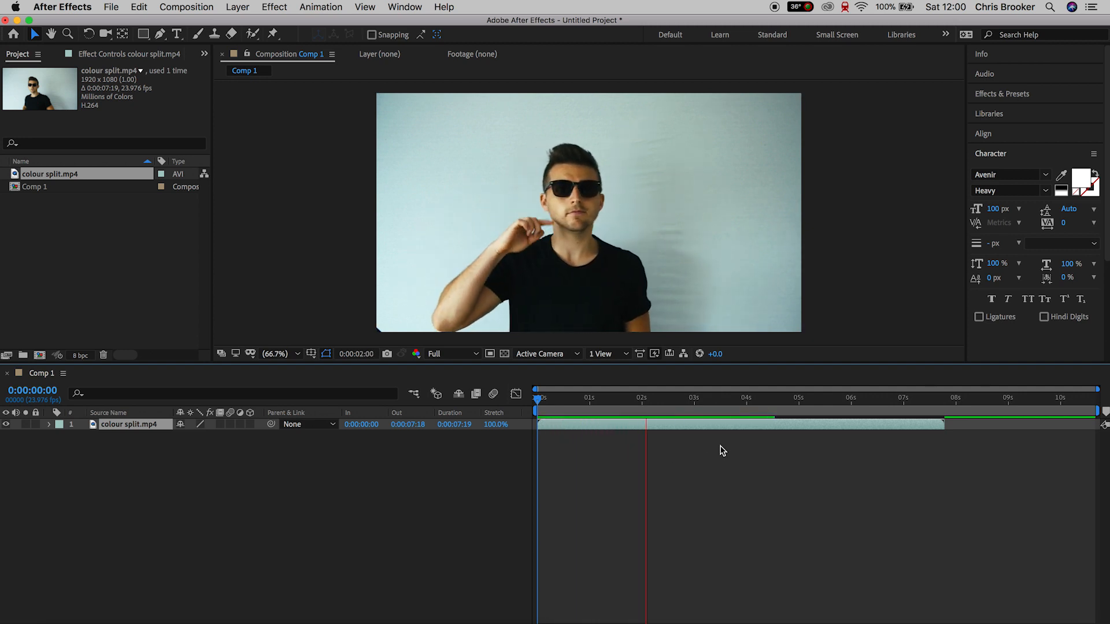
{"action": "left_click", "coordinate": [750, 397]}
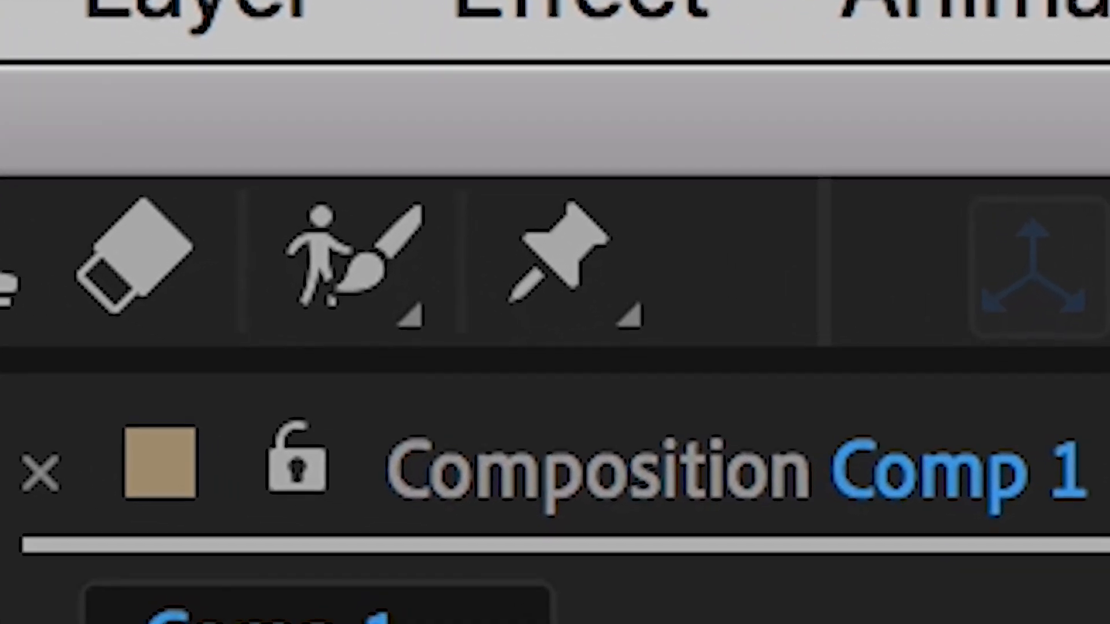
Step: Roto Brush the person out with Feather 5 and Contrast 80% on the matte
{"action": "left_click", "coordinate": [333, 262]}
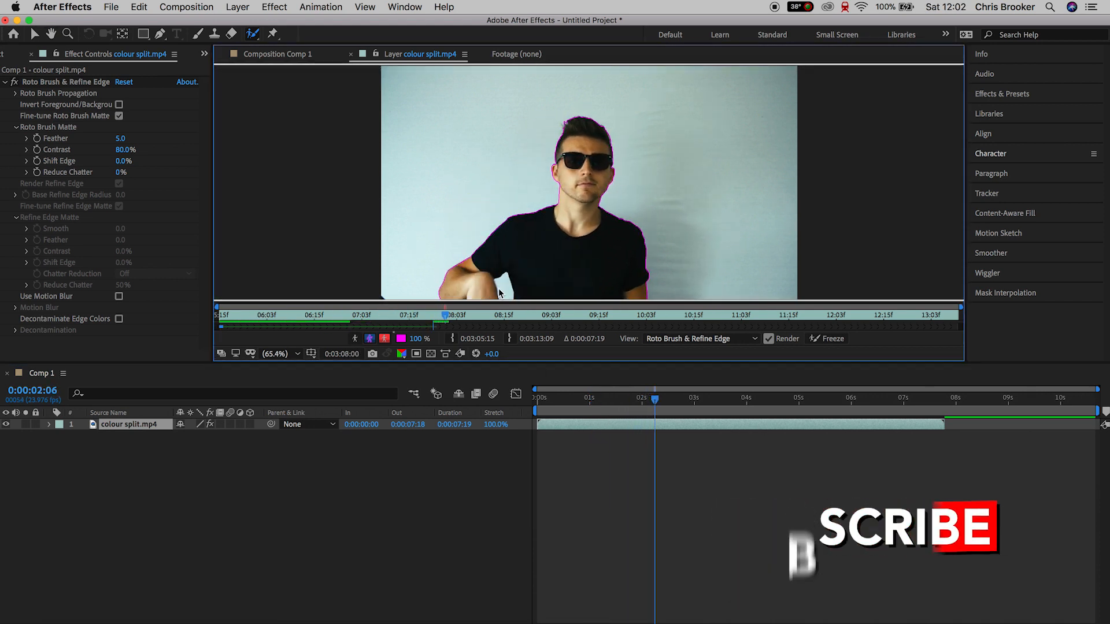
Step: Duplicate the footage, strip the Roto Brush from the lower copy and rename it BG
{"action": "left_click", "coordinate": [285, 54]}
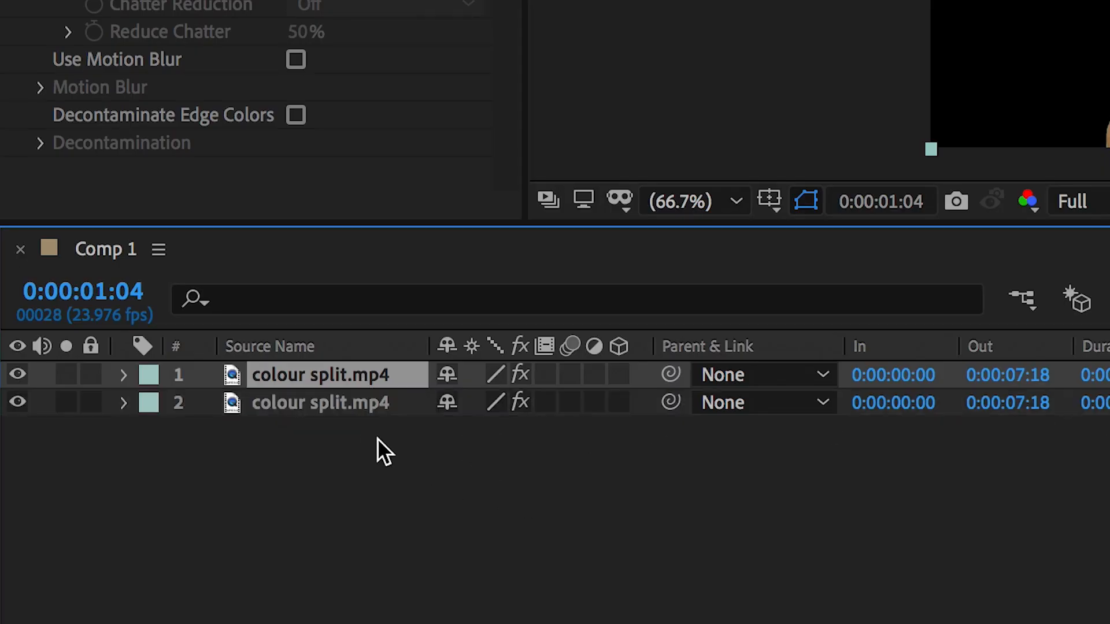
{"action": "left_click", "coordinate": [319, 402]}
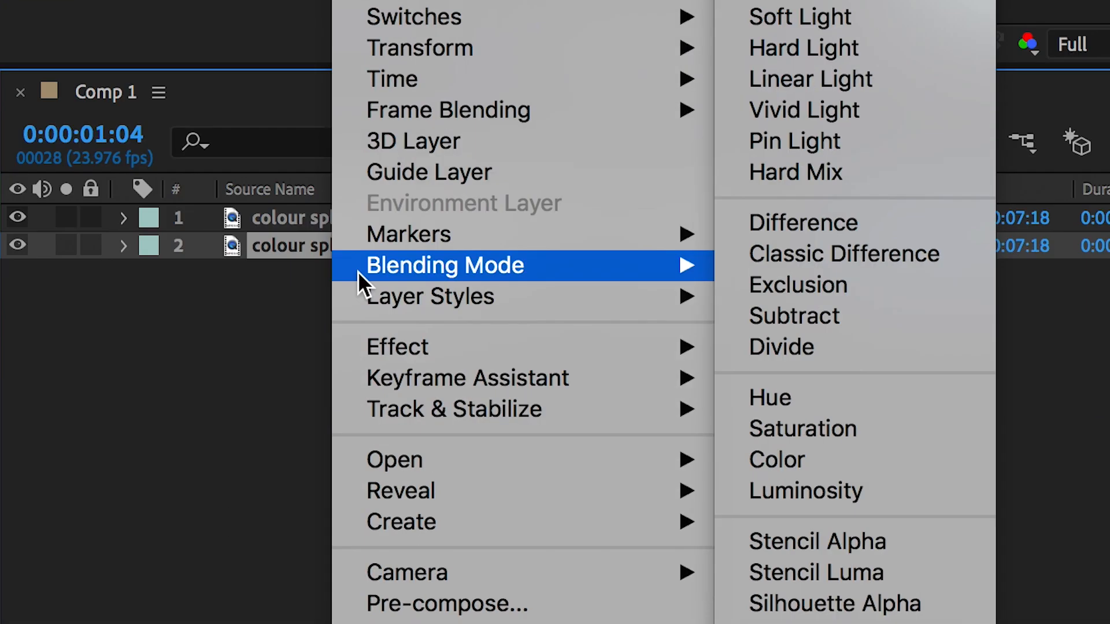
{"action": "mouse_move", "coordinate": [451, 480]}
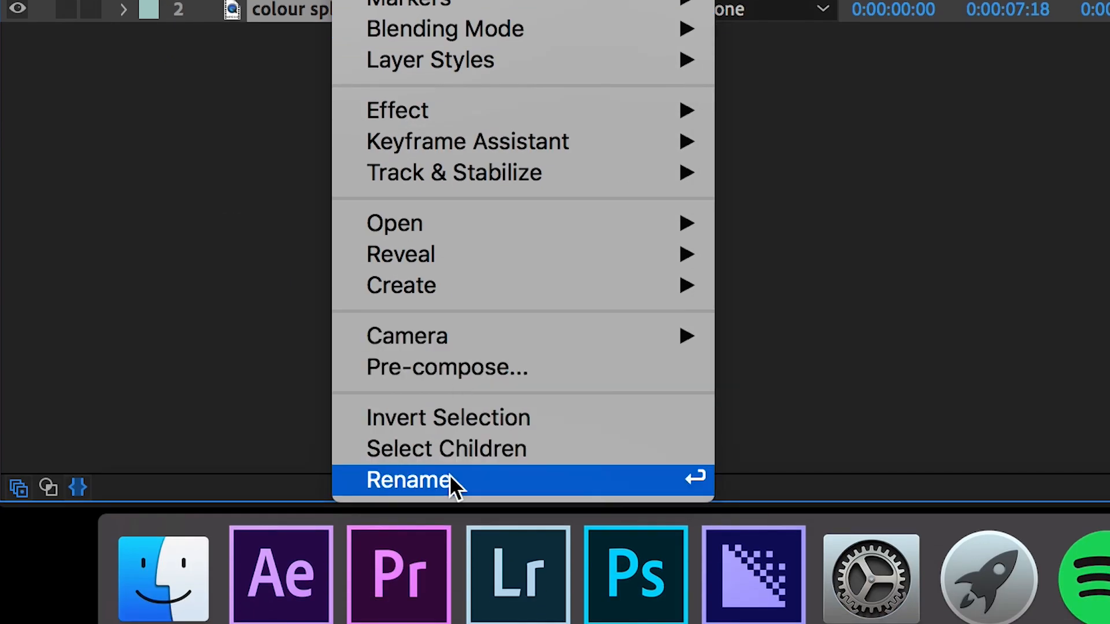
{"action": "left_click", "coordinate": [407, 480]}
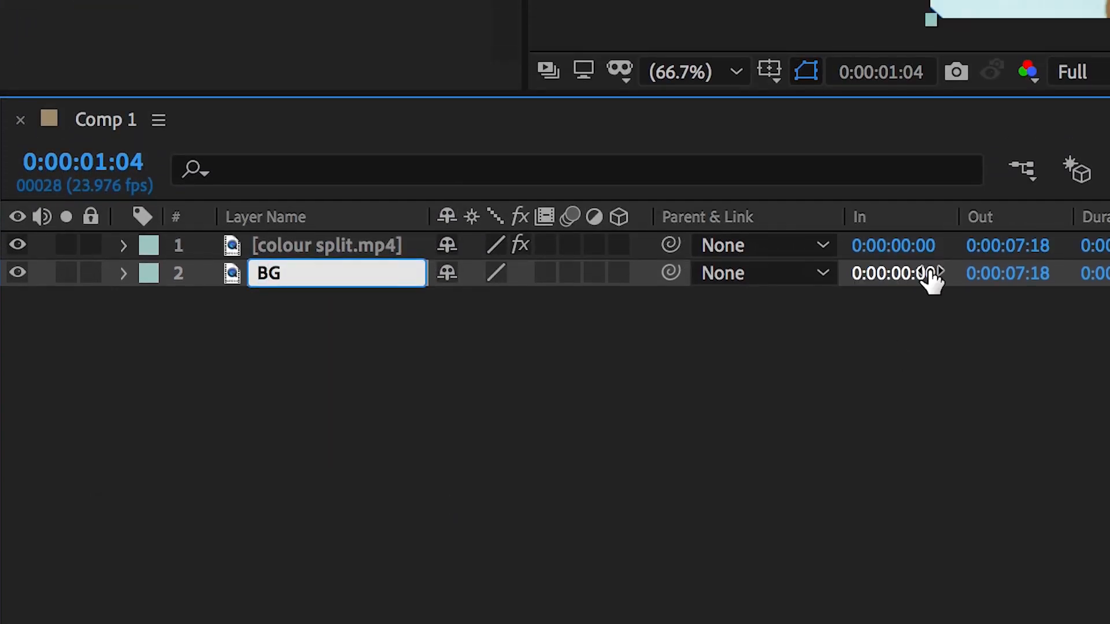
{"action": "right_click", "coordinate": [283, 245]}
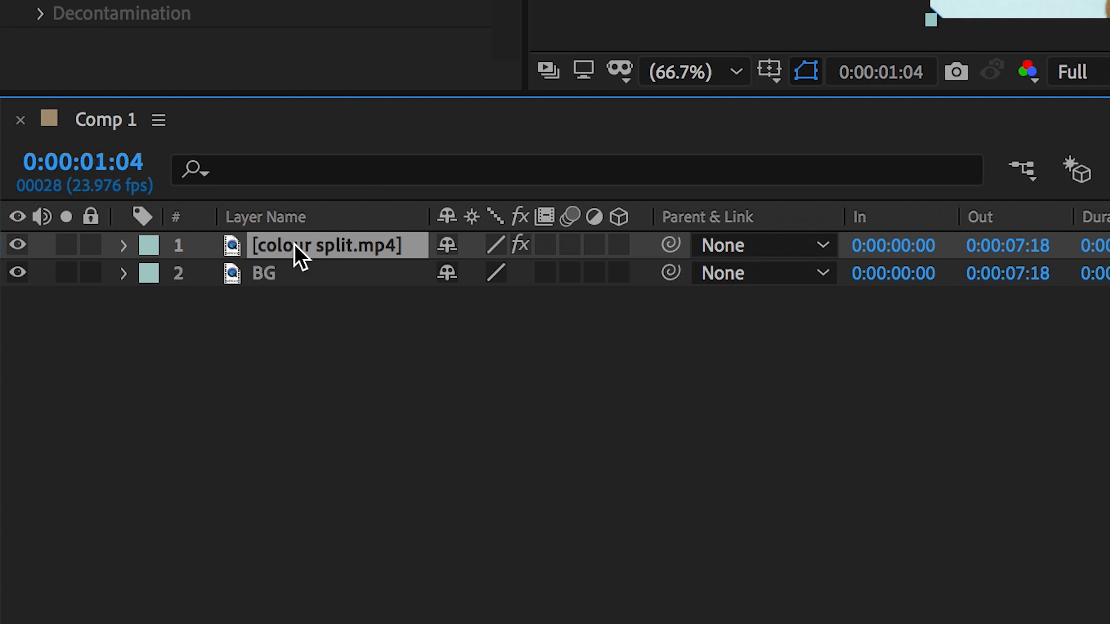
Step: Duplicate the rotoscoped layer and add a Levels effect found via the 'leve' search
{"action": "key", "text": "ctrl+d"}
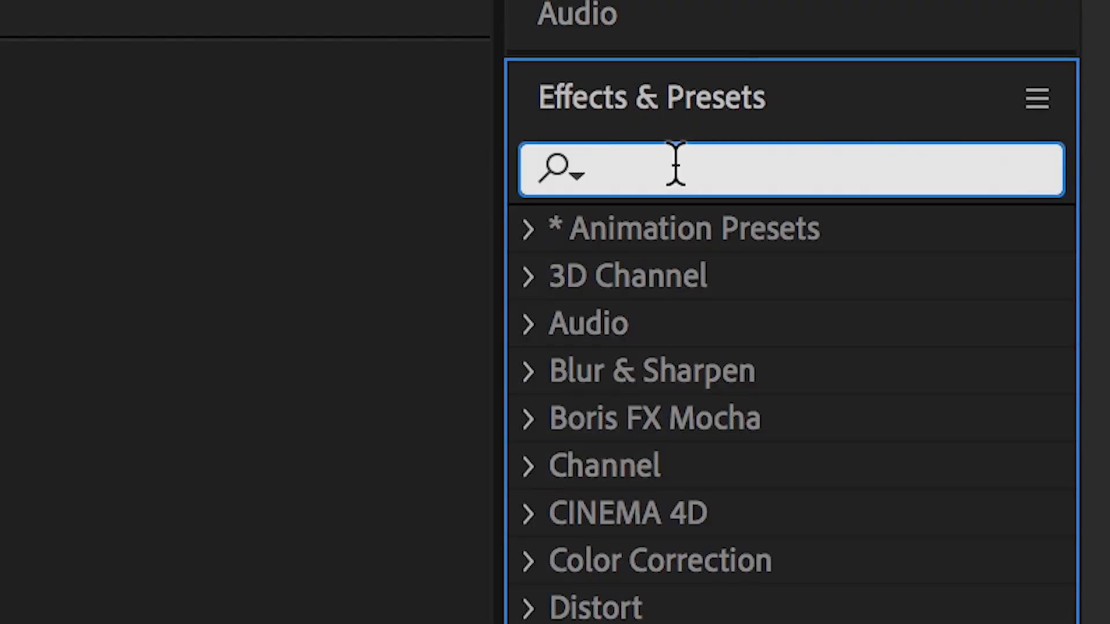
{"action": "type", "text": "leve"}
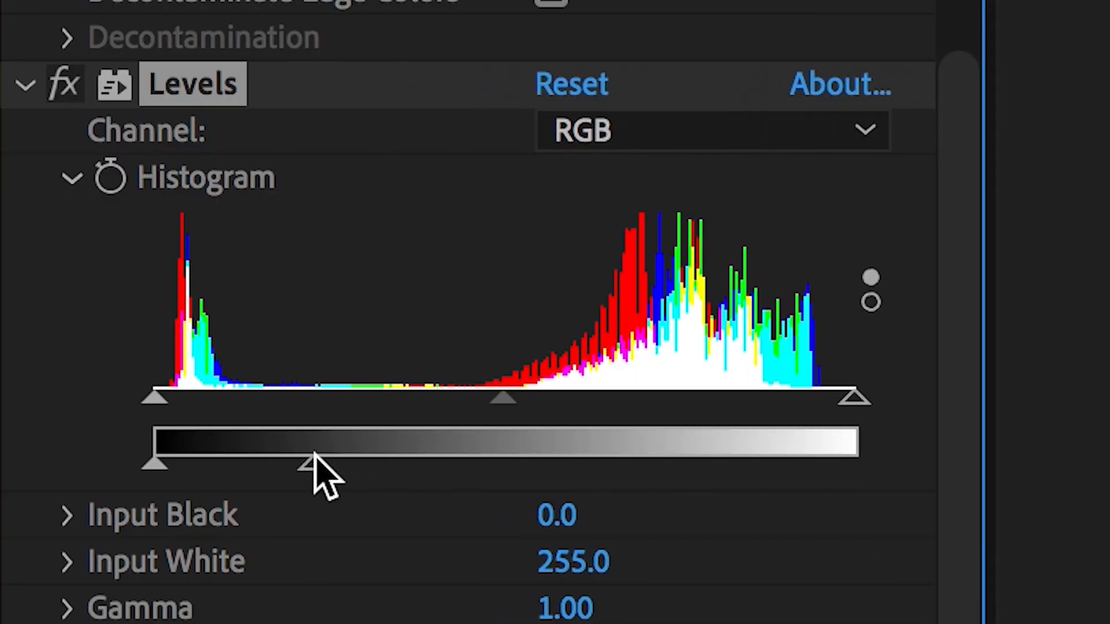
{"action": "mouse_move", "coordinate": [188, 481]}
{"action": "type", "text": "tint"}
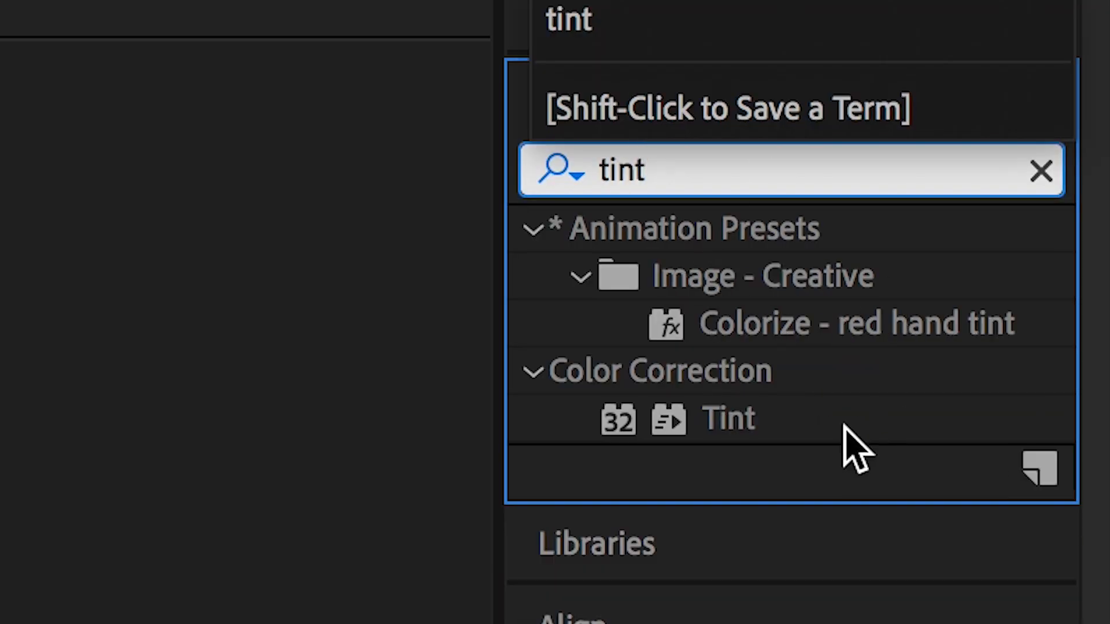
Step: Tint the silhouette copy with Map Black To set to bright green
{"action": "double_click", "coordinate": [727, 418]}
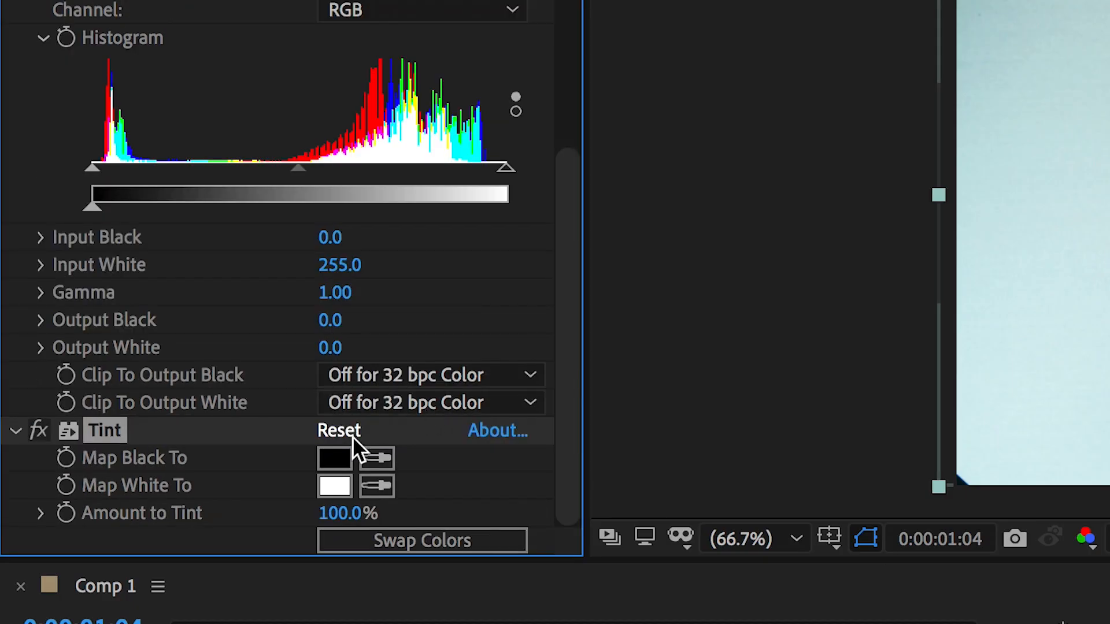
{"action": "left_click", "coordinate": [333, 458]}
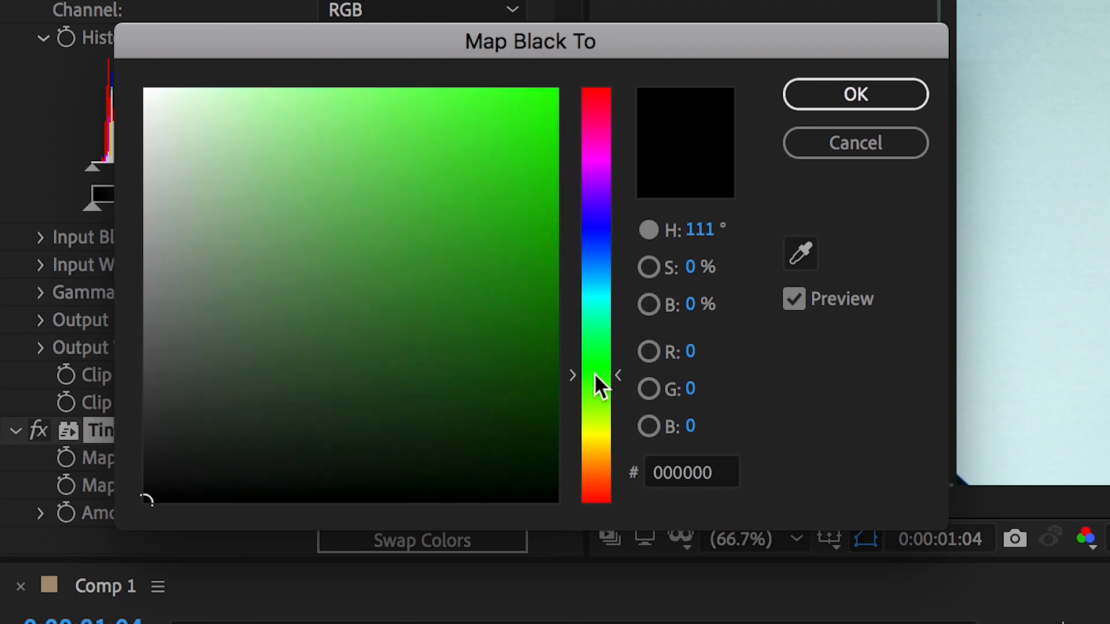
{"action": "left_click", "coordinate": [556, 93]}
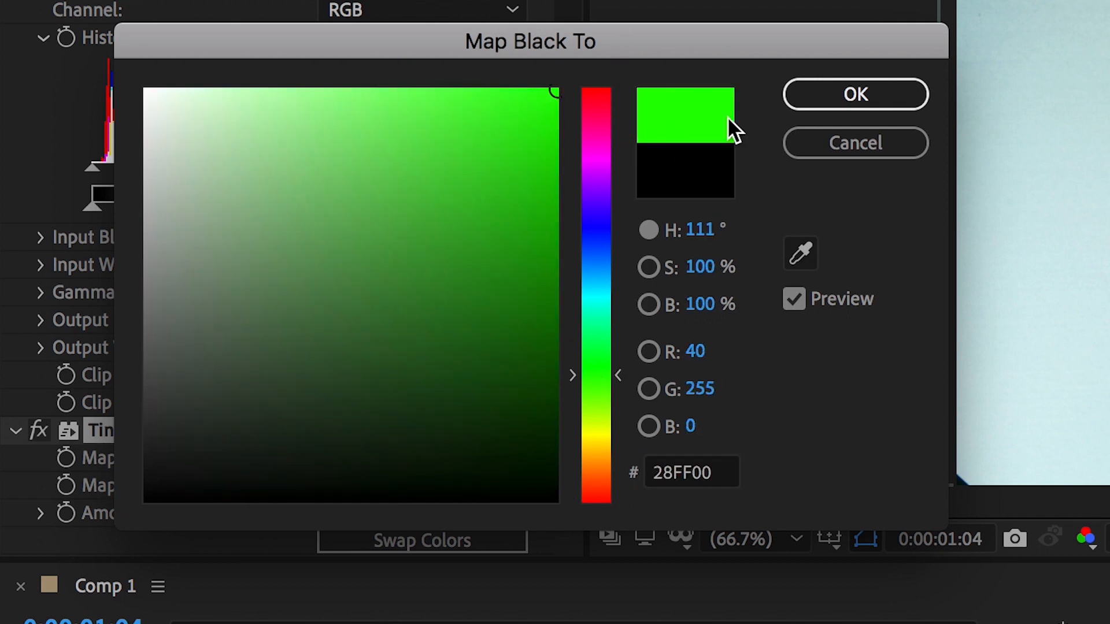
{"action": "mouse_move", "coordinate": [835, 103]}
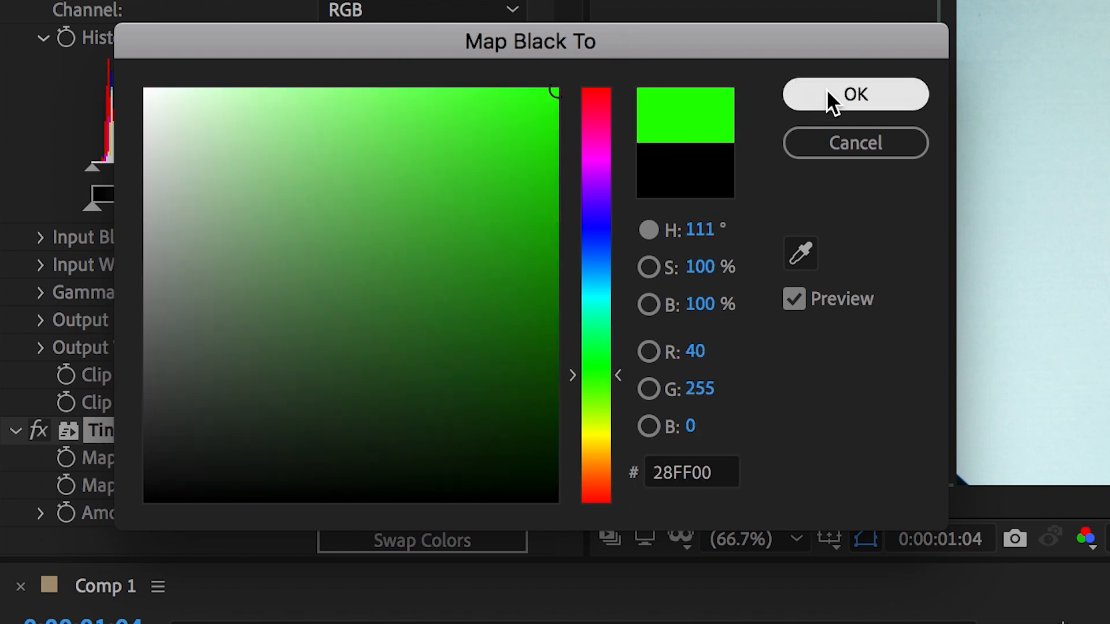
{"action": "left_click", "coordinate": [854, 93]}
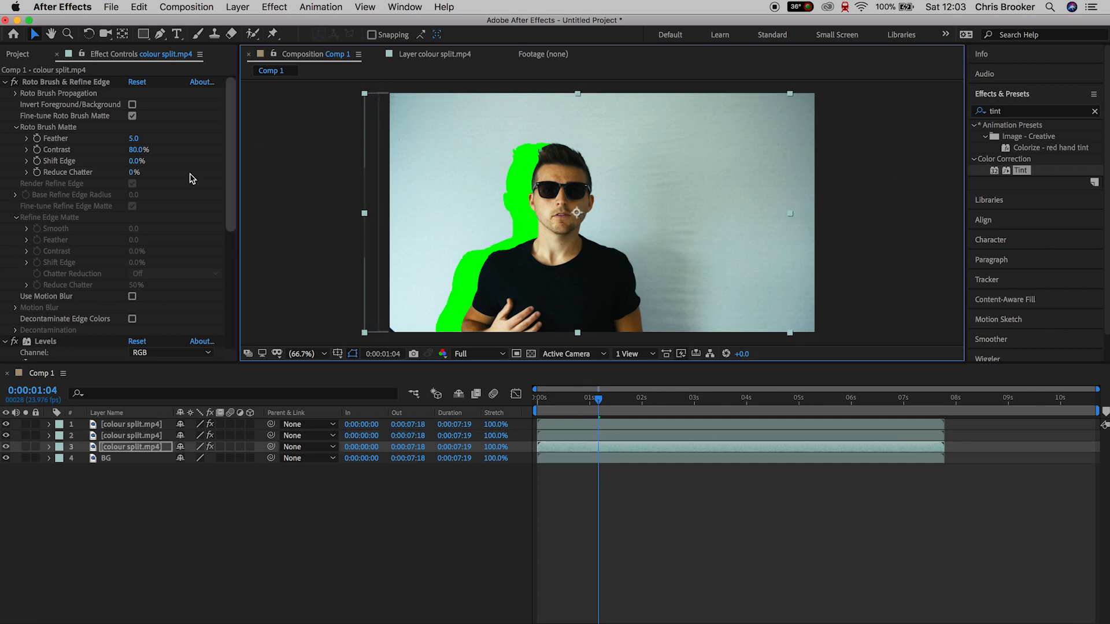
Step: Set the second silhouette copy's Map Black To to cyan
{"action": "scroll", "scroll_direction": "down", "scroll_amount": 3}
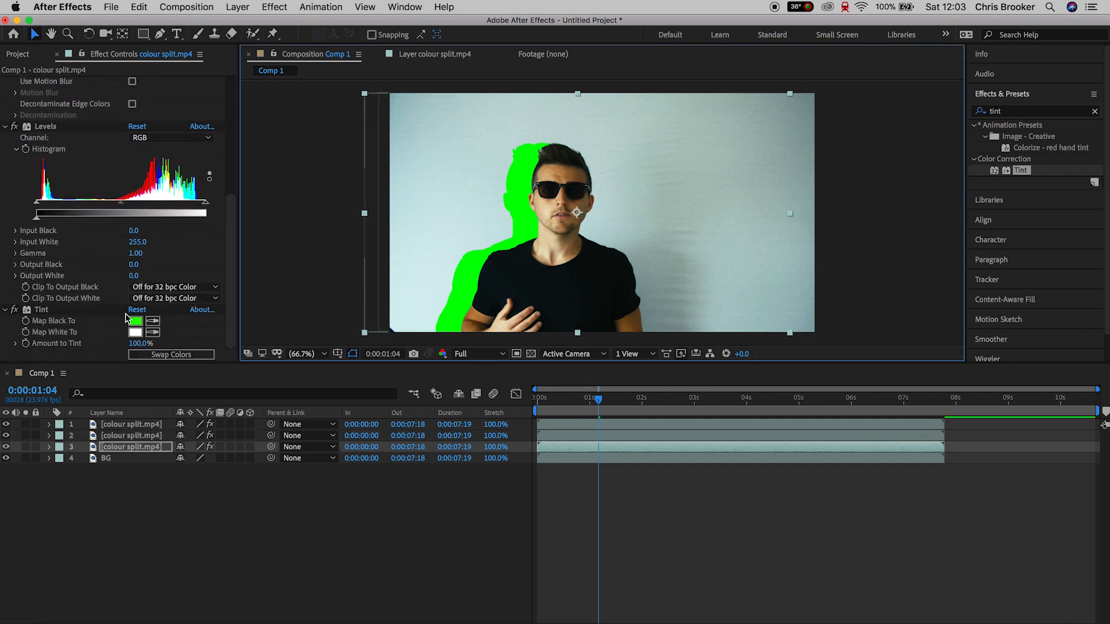
{"action": "left_click", "coordinate": [136, 320]}
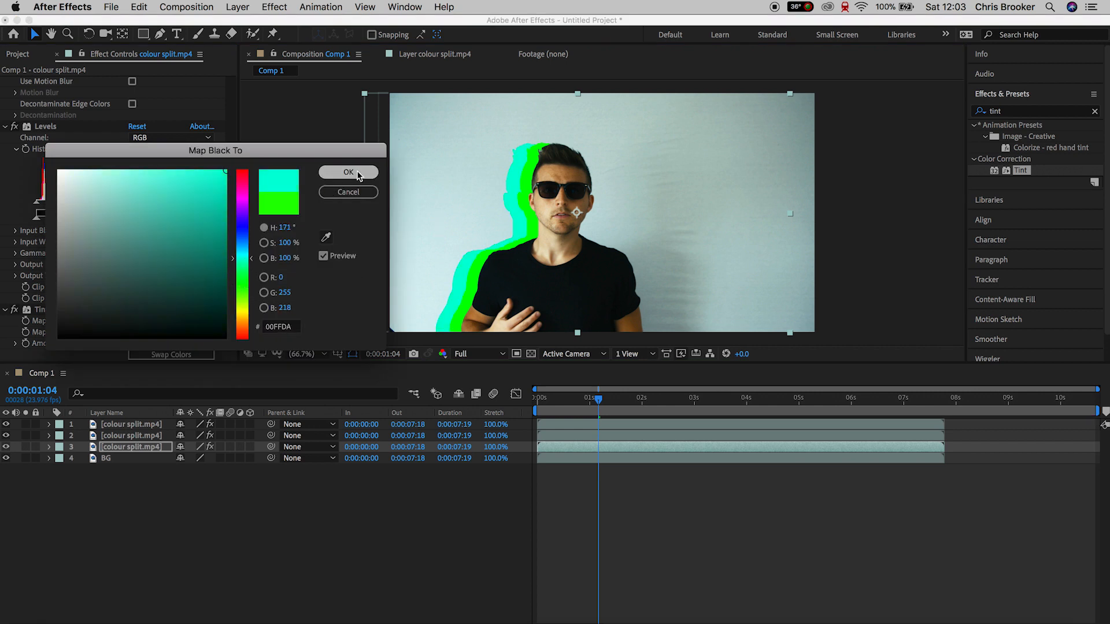
{"action": "left_click", "coordinate": [348, 173]}
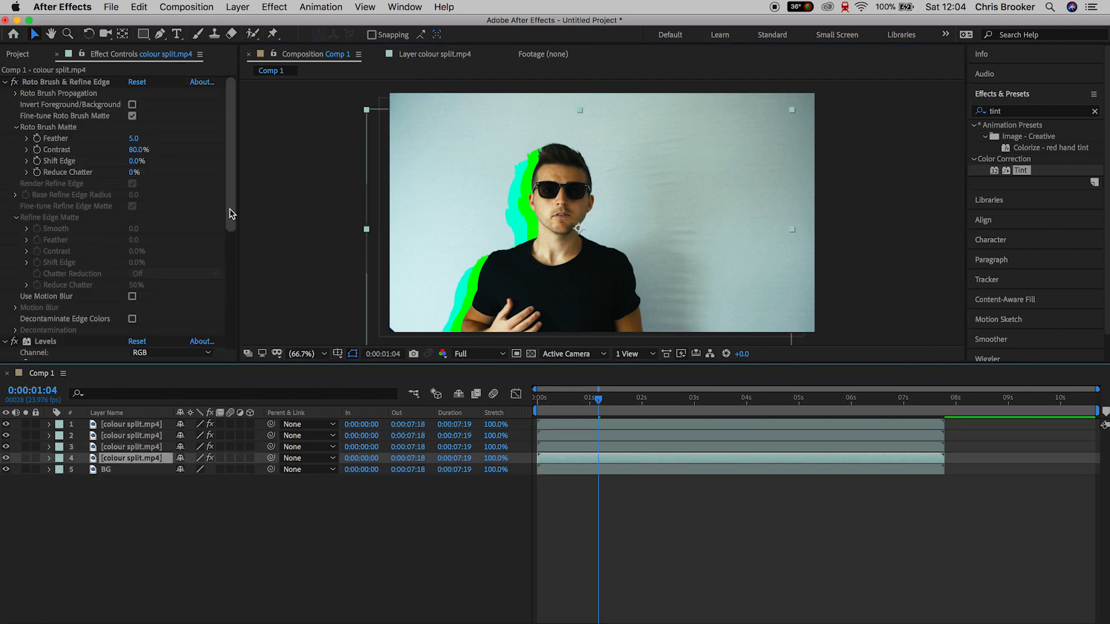
Step: Make the third copy blue, offset it further, and create a new null object
{"action": "scroll", "scroll_direction": "down", "scroll_amount": 3}
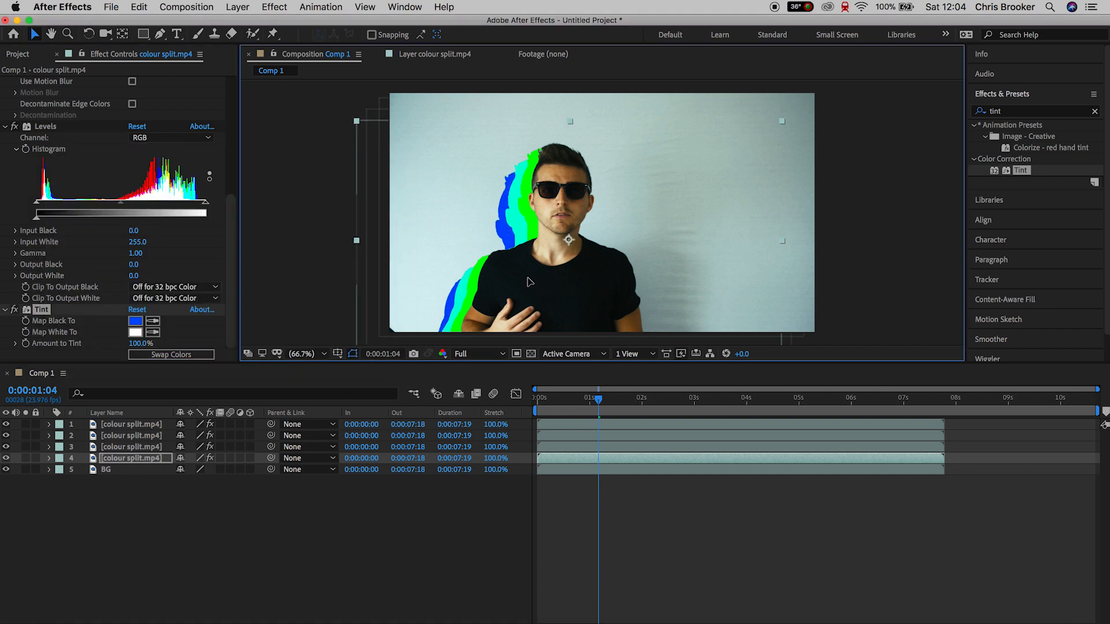
{"action": "left_click", "coordinate": [539, 396]}
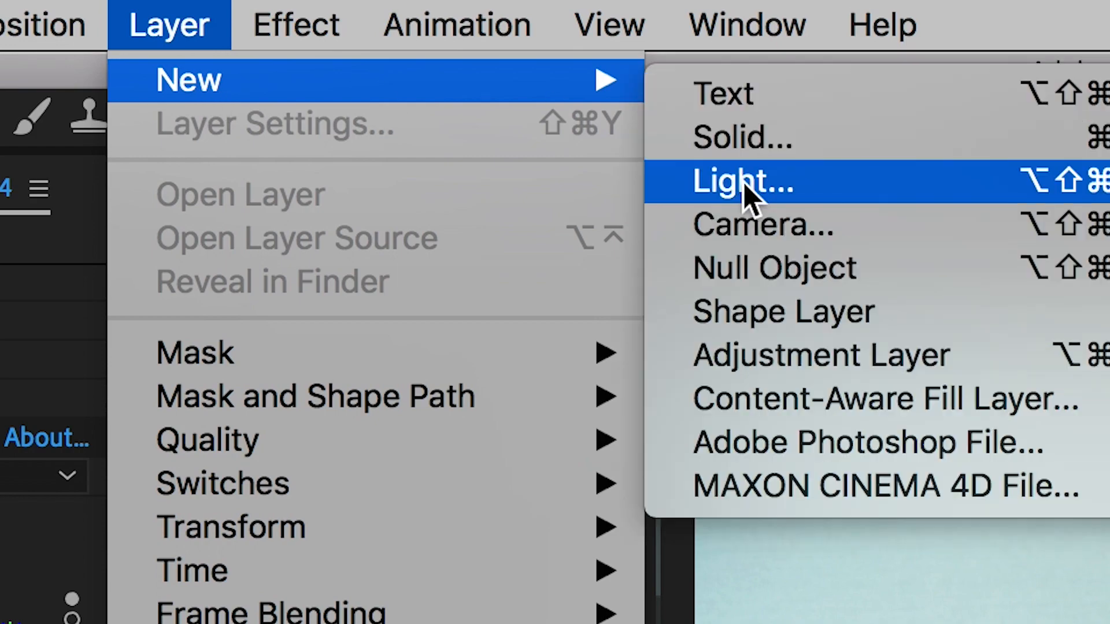
{"action": "left_click", "coordinate": [742, 183]}
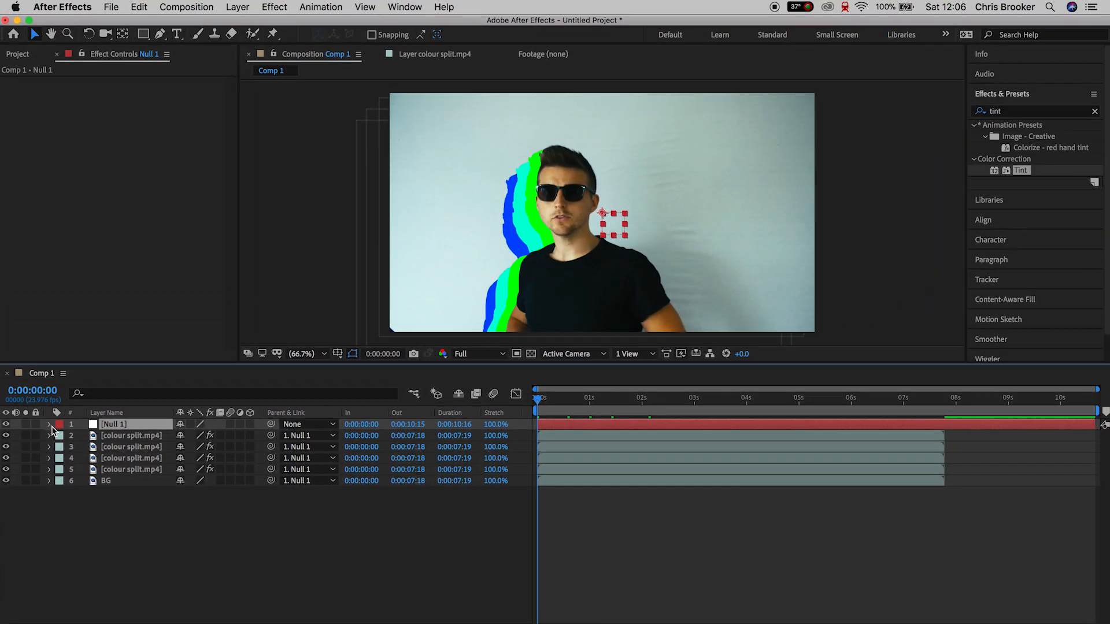
Step: Keyframe Null 1's Position and Scale at 0s and 2s, then preview the zoom-pan
{"action": "left_click", "coordinate": [49, 424]}
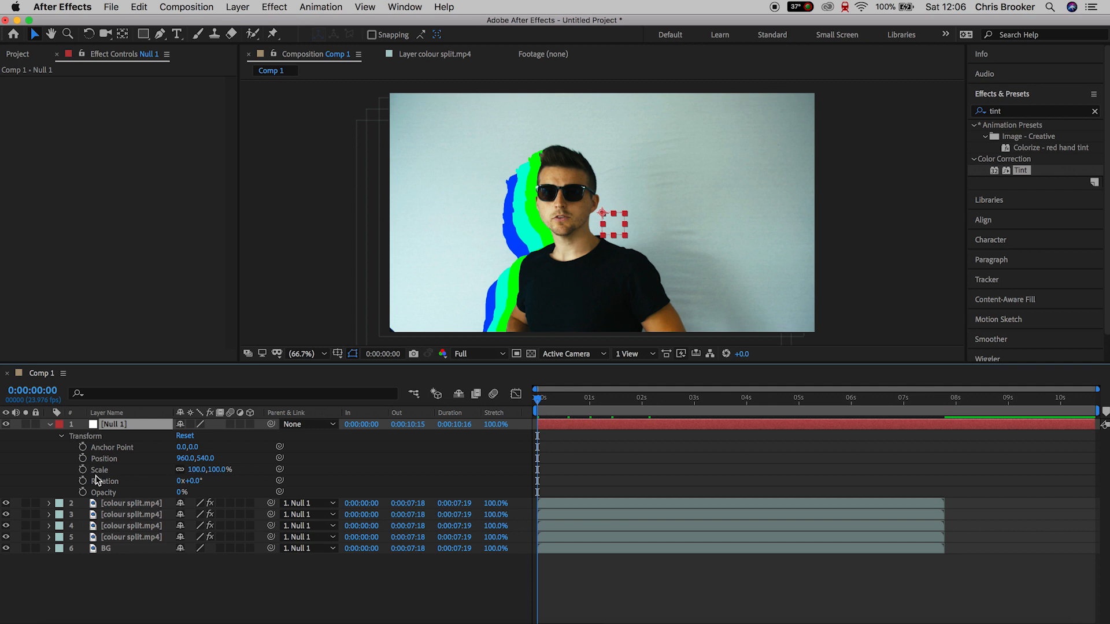
{"action": "left_click", "coordinate": [115, 458]}
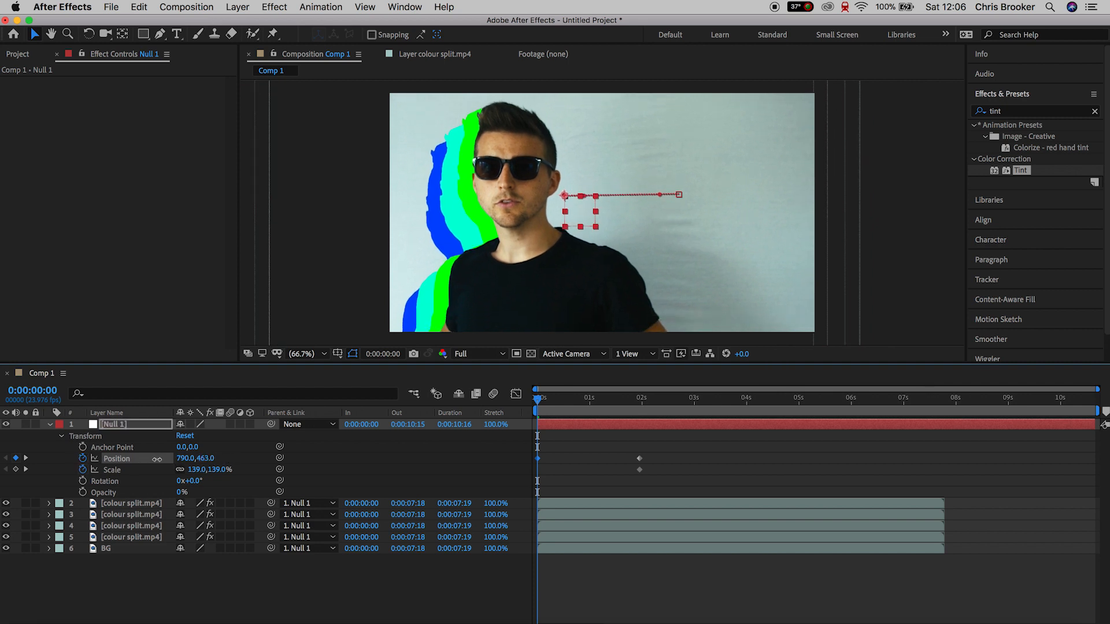
{"action": "left_click", "coordinate": [593, 397]}
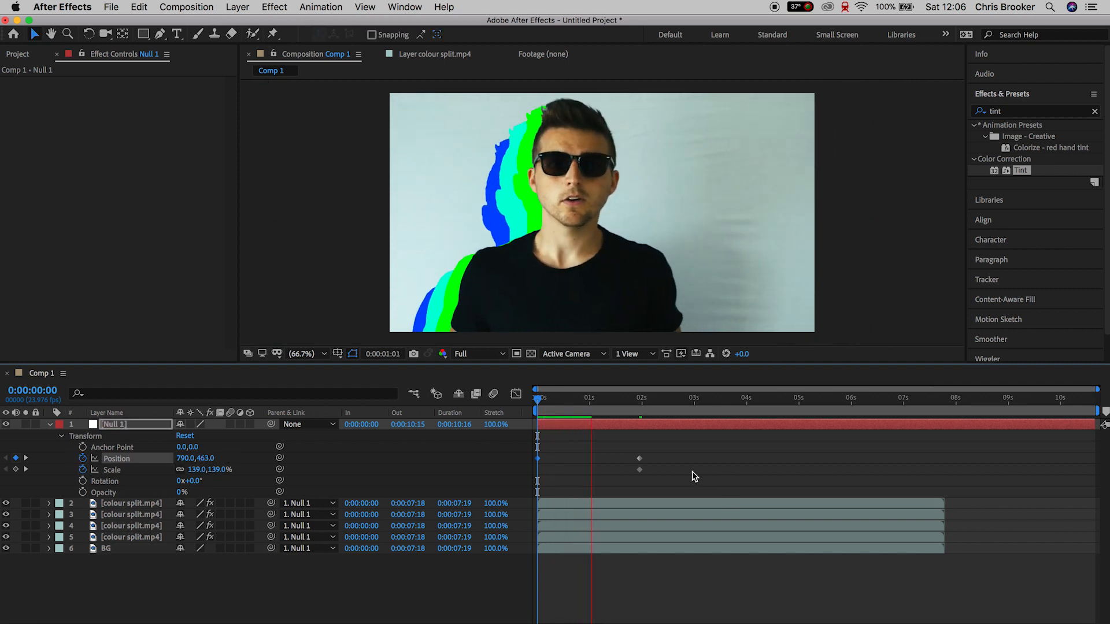